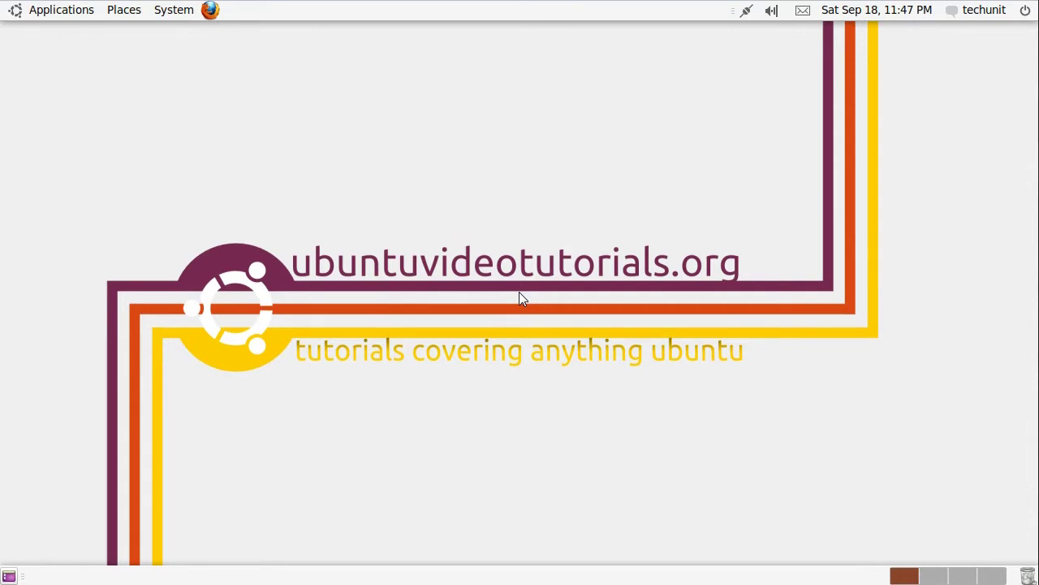
- Launch Ubuntu Software Center from the Applications menu
left_click(62, 9)
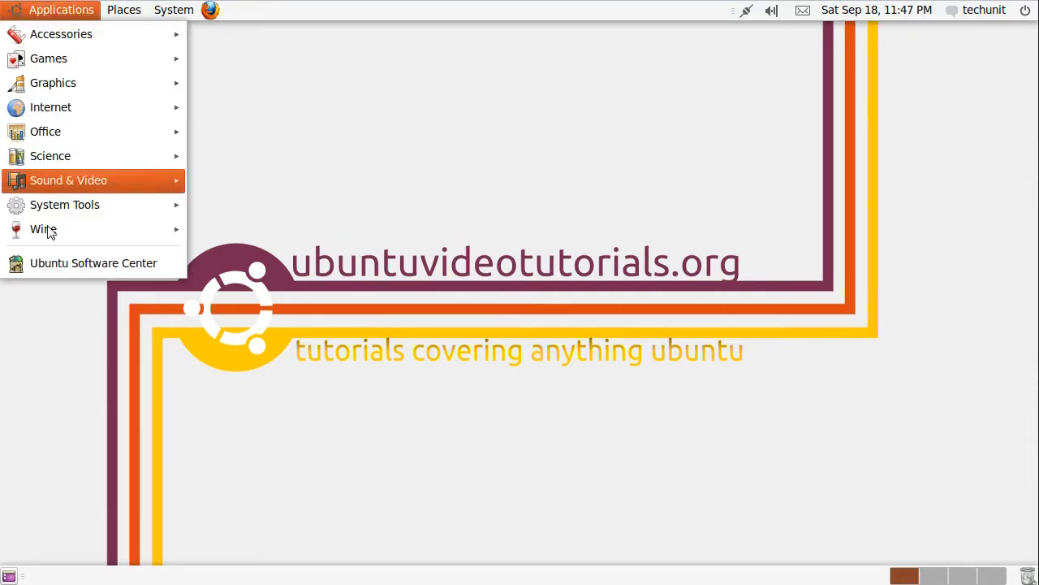
left_click(94, 263)
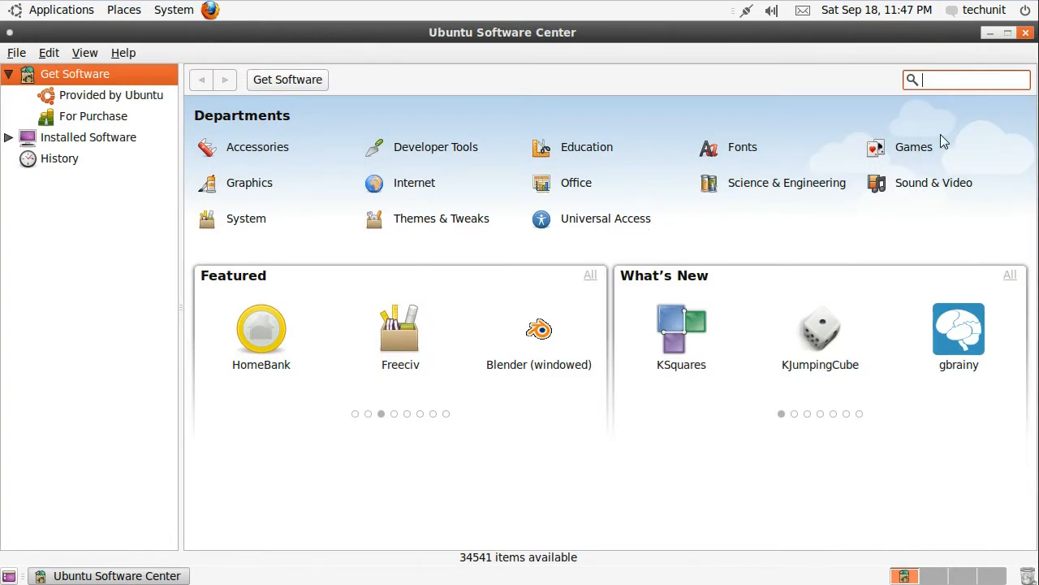
- Search 'Zoho', install Zoho Webservice Spreadsheet with password authentication, then close the Software Center
type("Zoho")
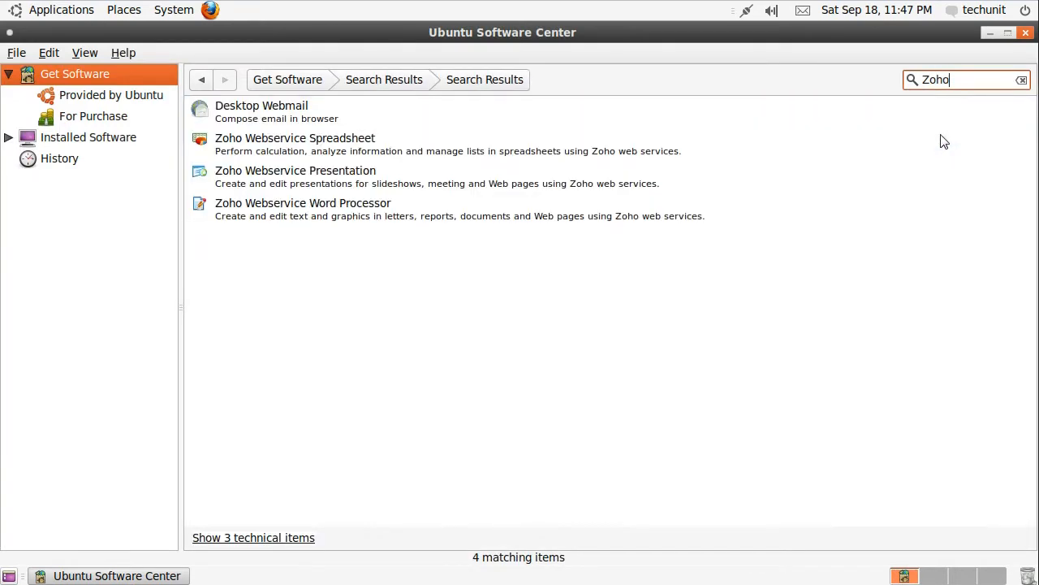
left_click(295, 143)
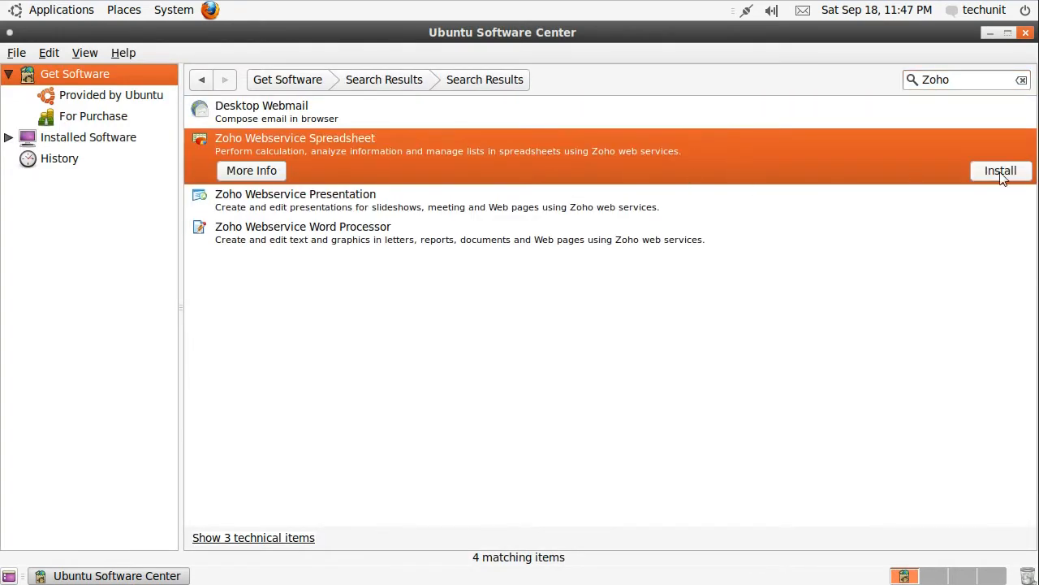
left_click(1000, 171)
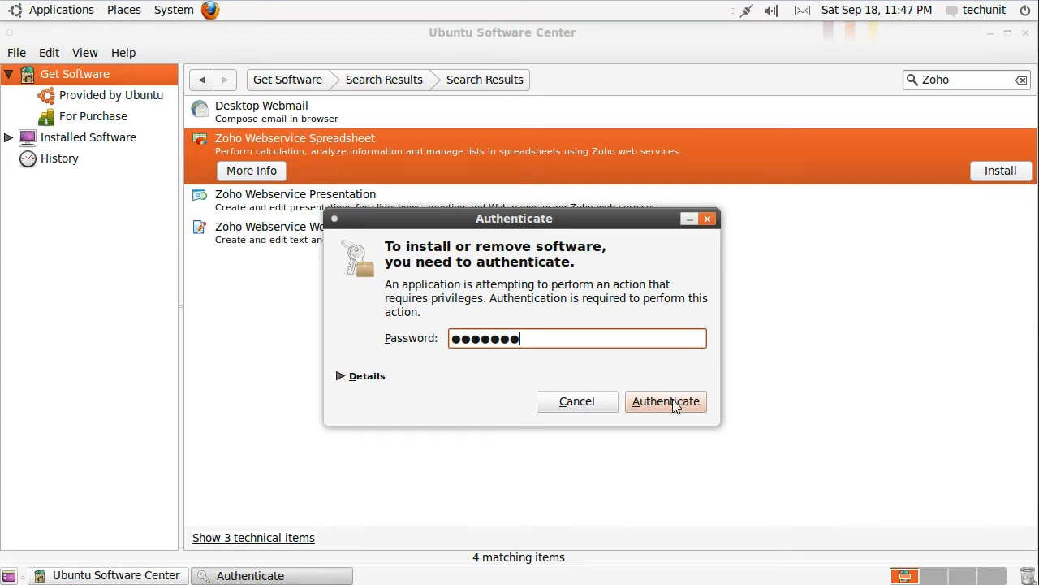
left_click(666, 401)
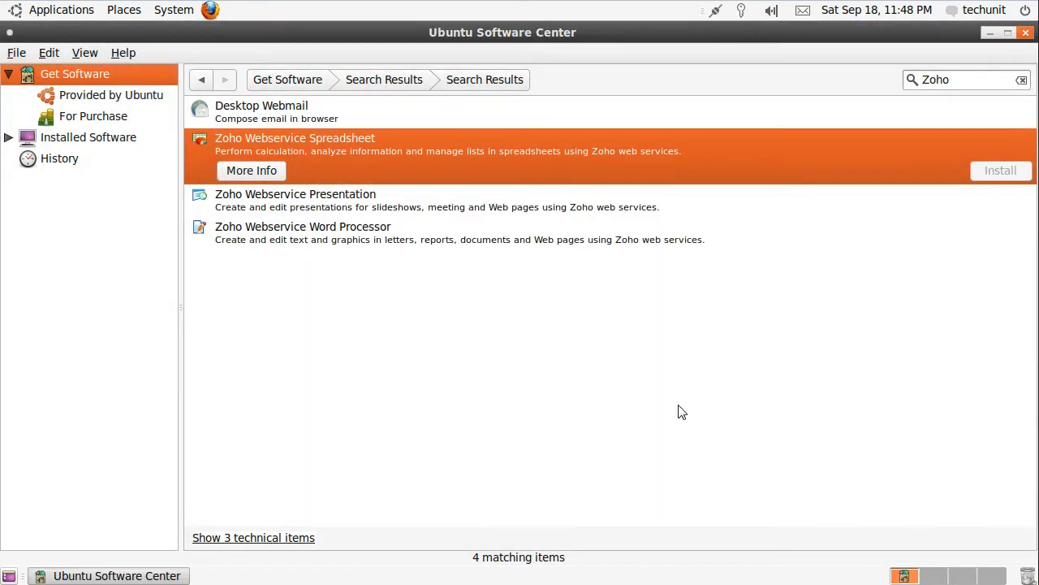
left_click(1001, 171)
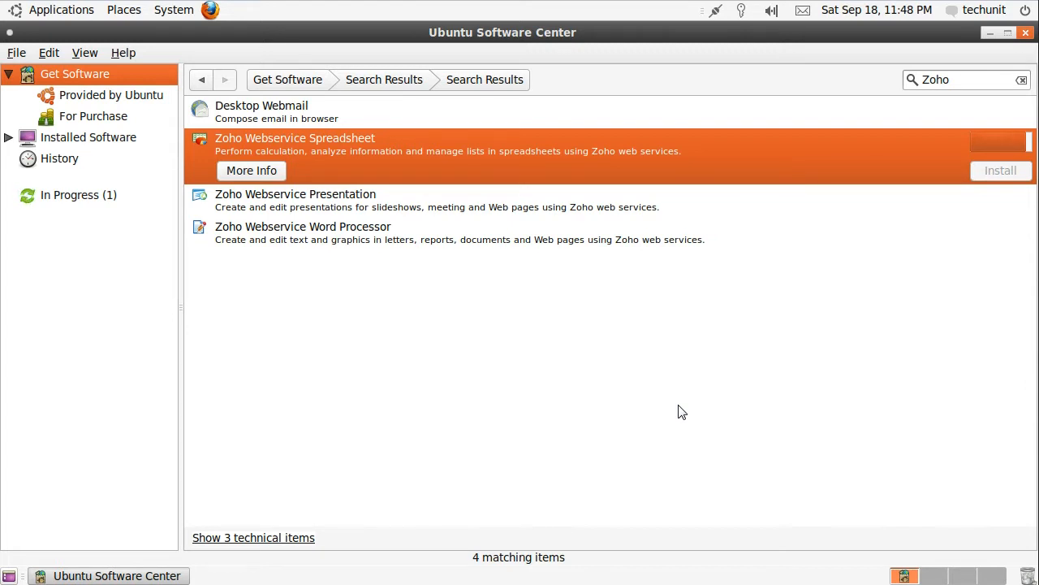
left_click(1000, 171)
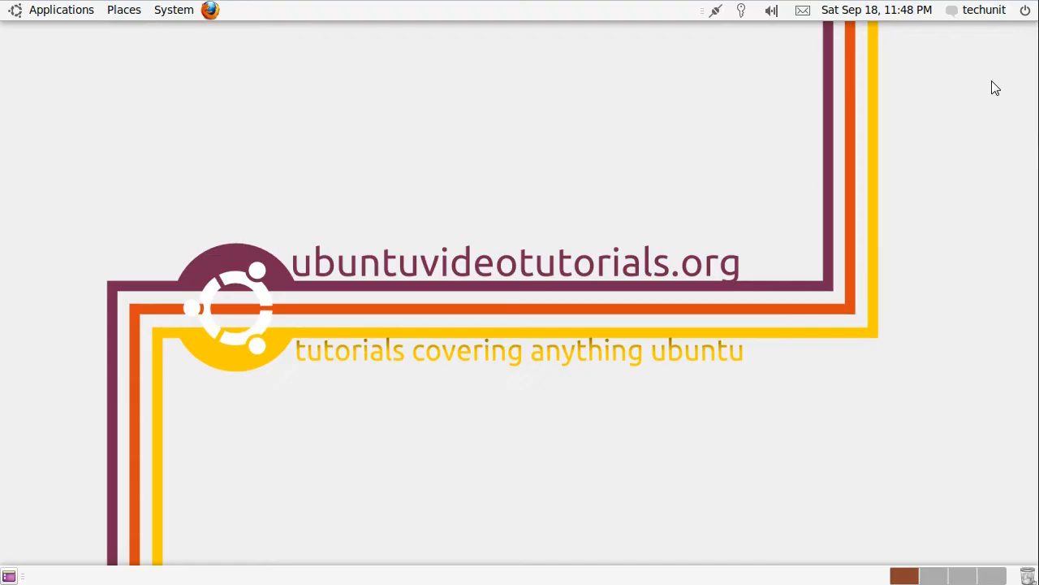
- Start Zoho Webservice Word Processor from Applications > Office
left_click(62, 9)
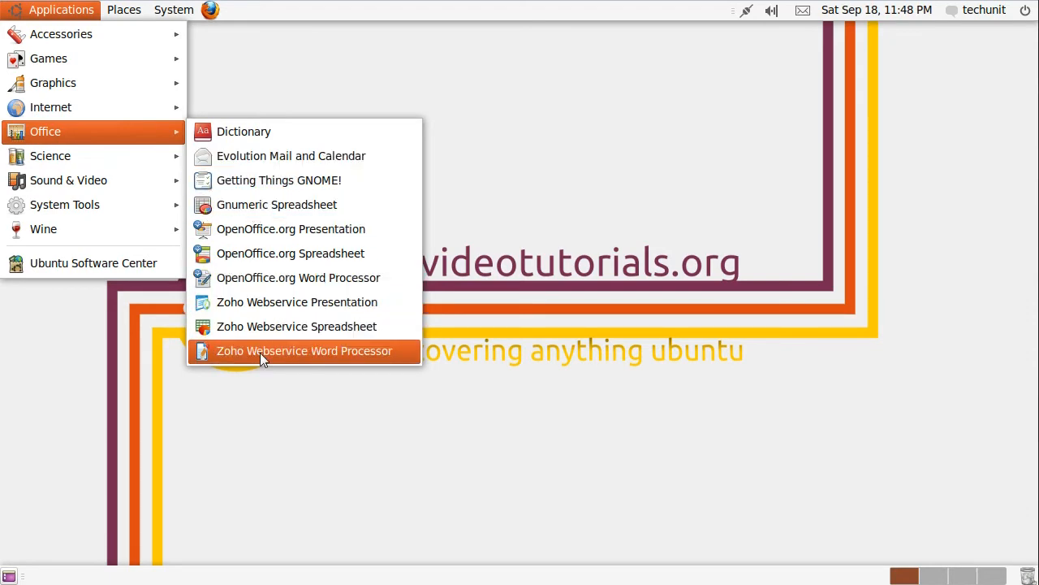
left_click(306, 351)
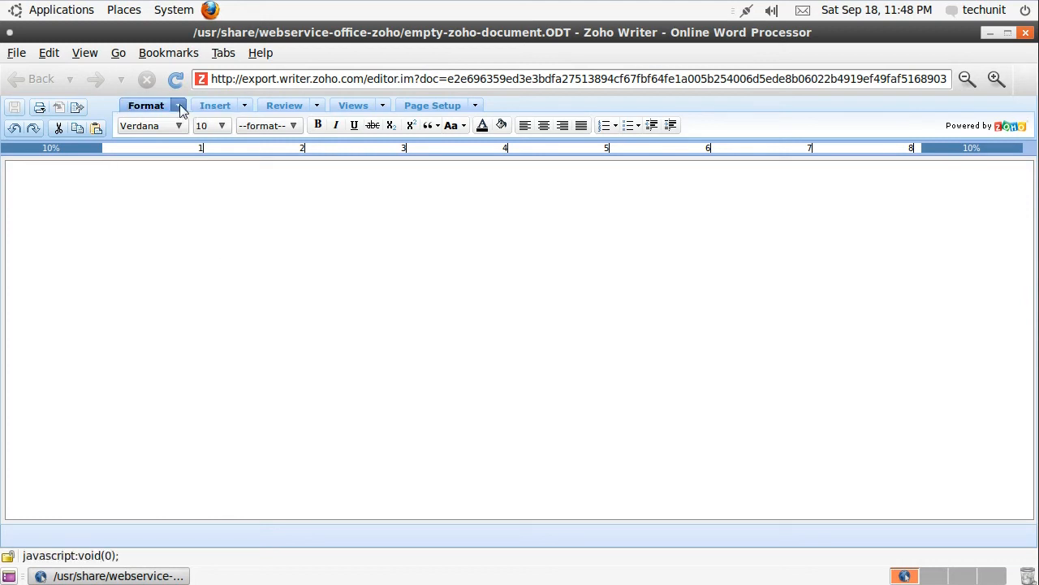
left_click(146, 104)
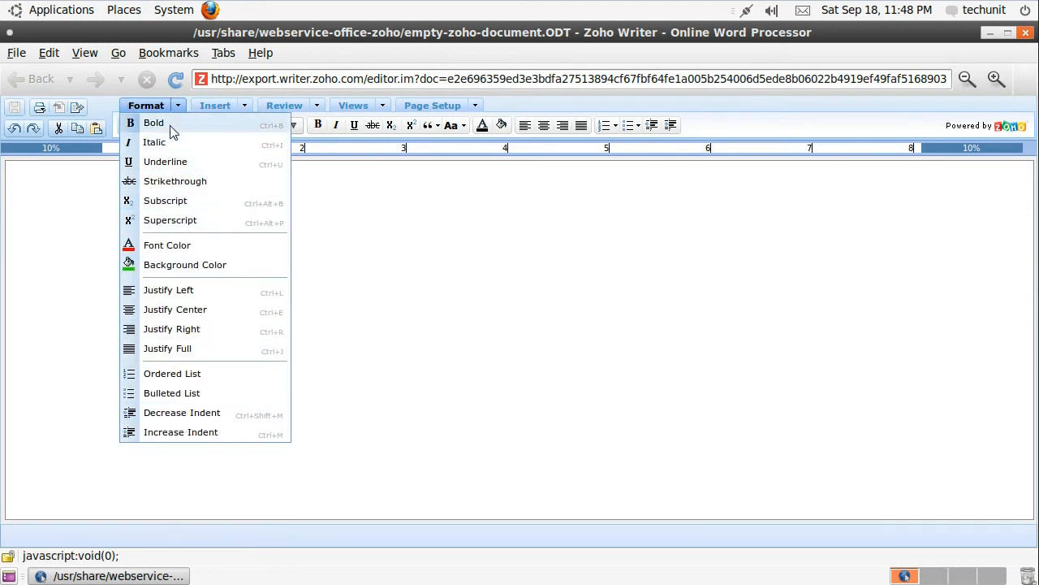
left_click(279, 341)
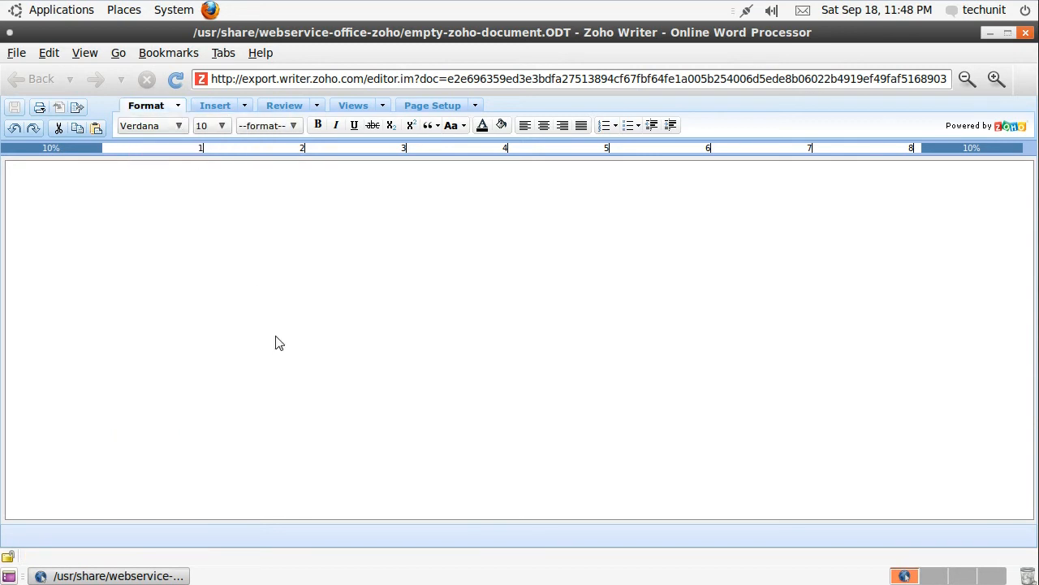
- Write "This is a simple yet effective wordprocessor." and show the export format choices
type("This is a")
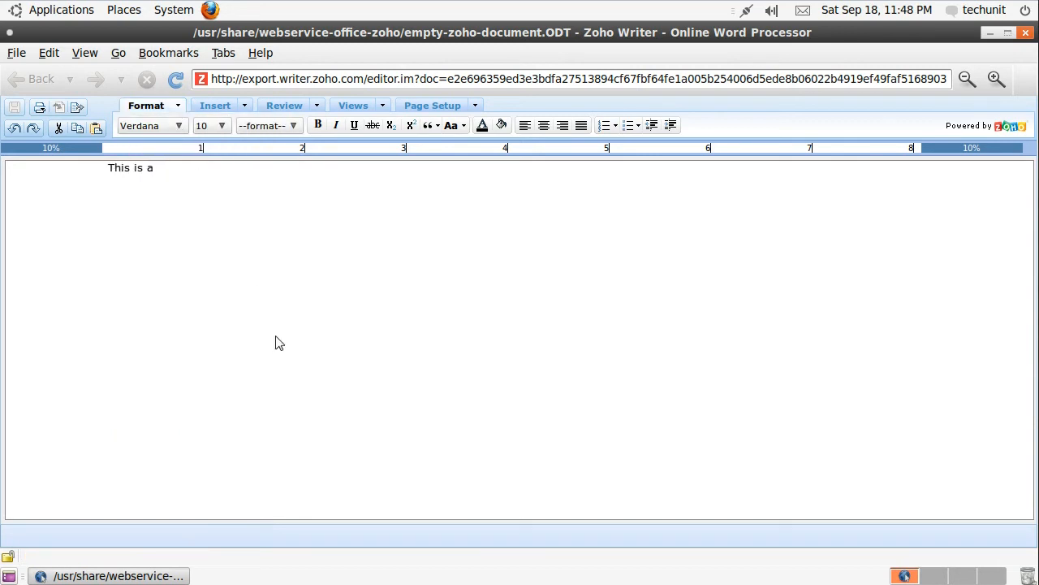
type("simple")
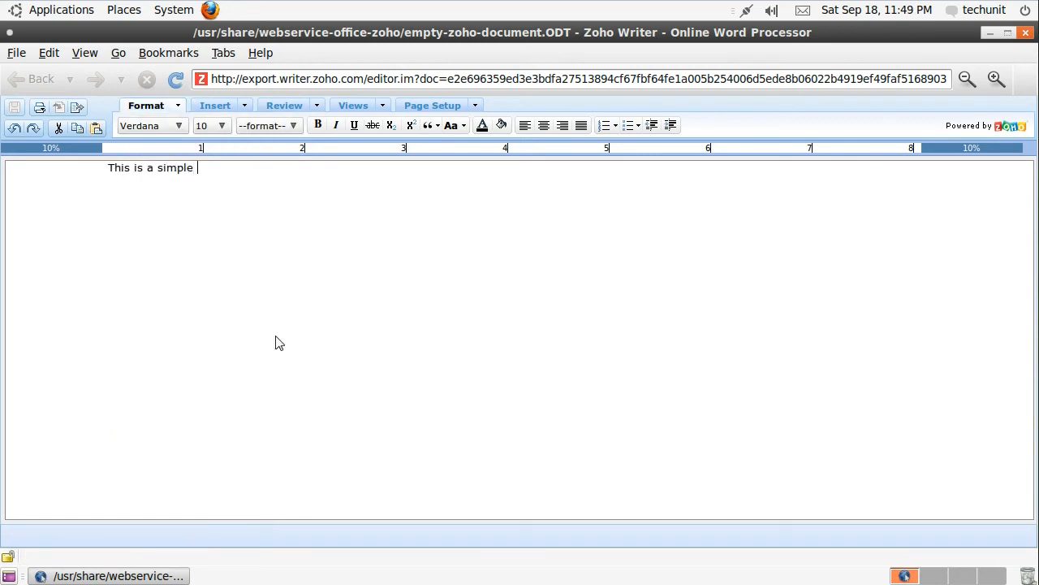
type("yet effective wordpre")
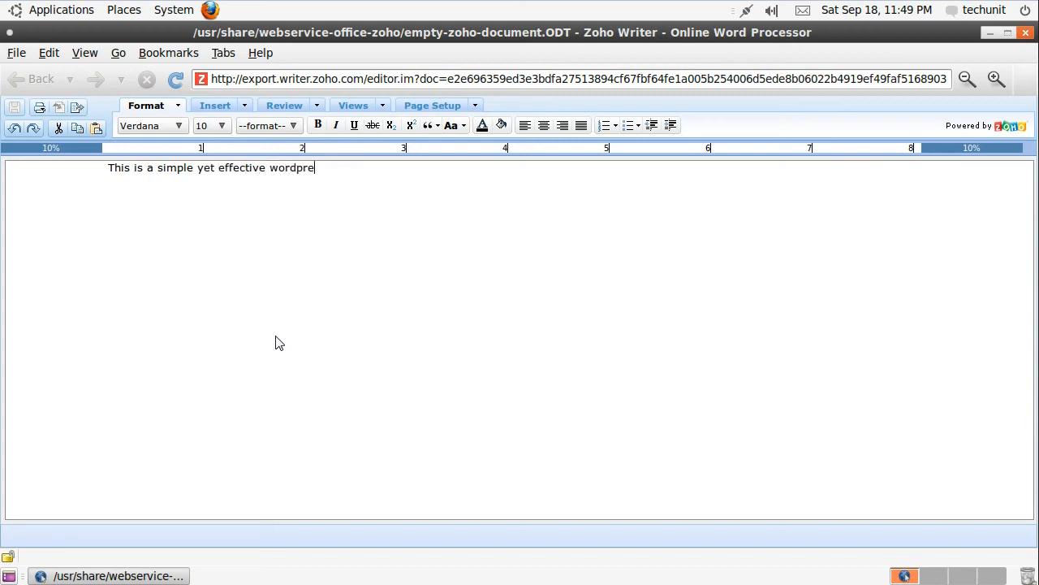
type("ces")
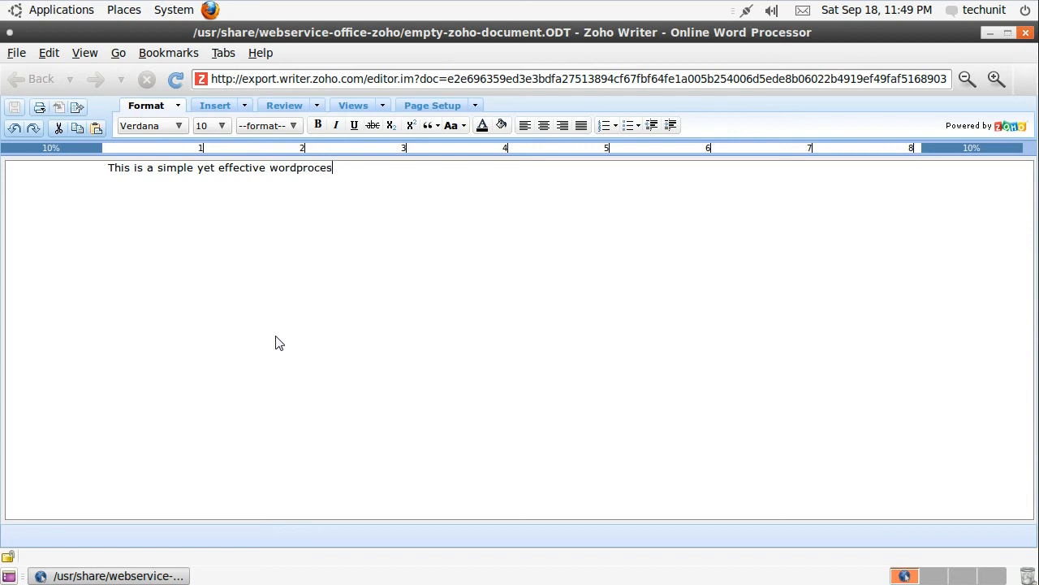
type("sor.")
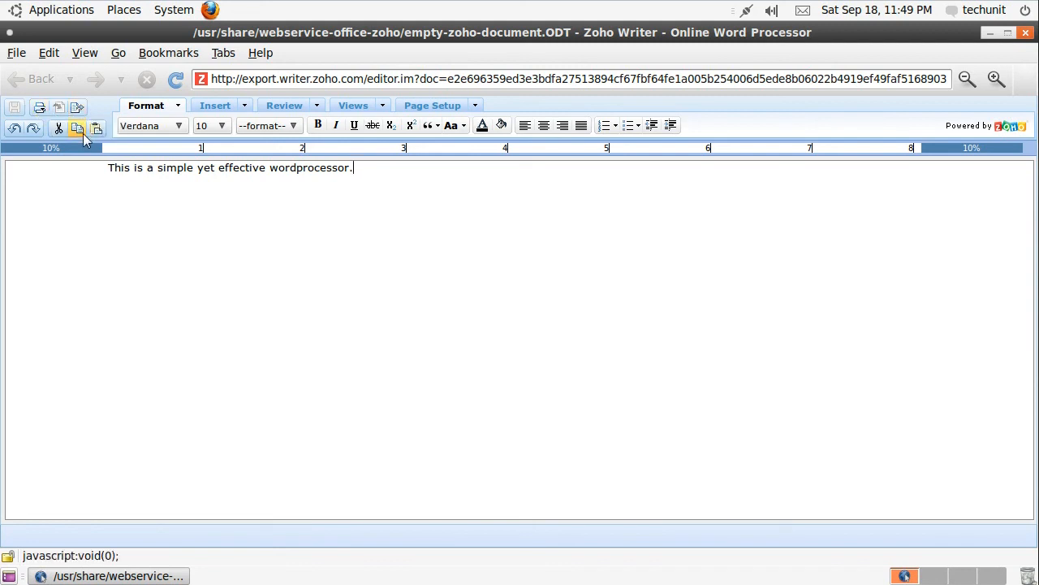
left_click(78, 107)
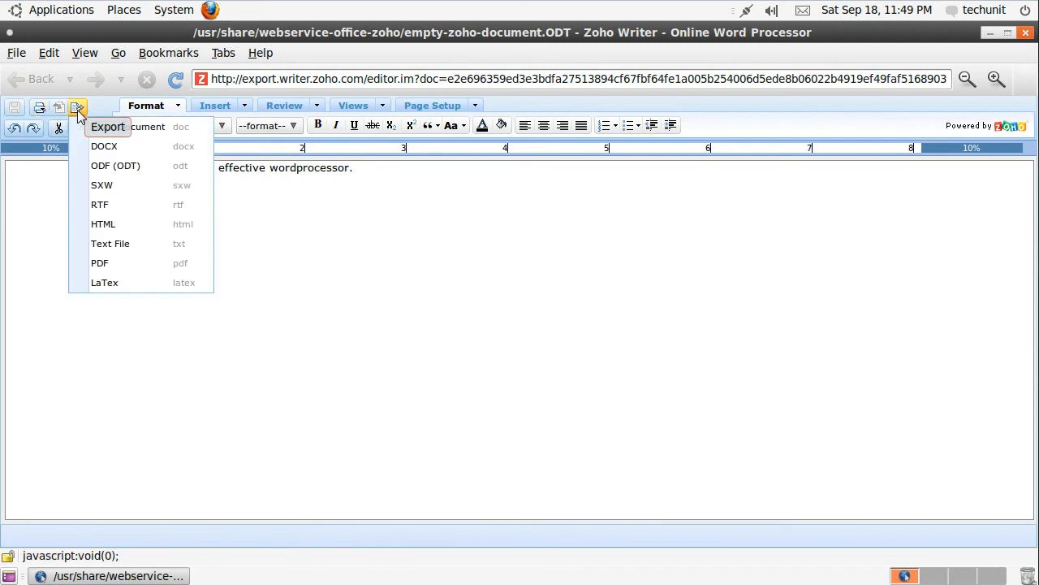